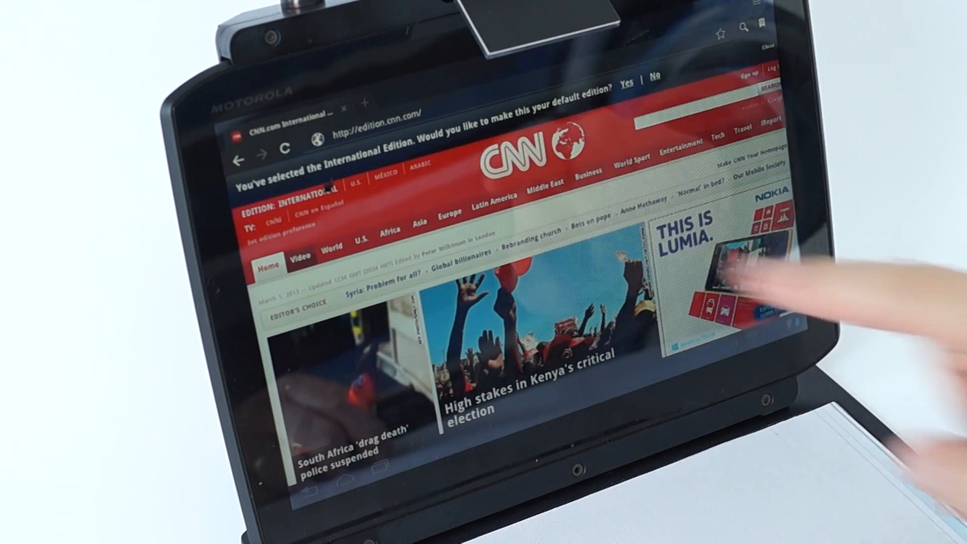
Scroll down the edition.cnn.com front page in the Android browser.
scroll("down", 3)
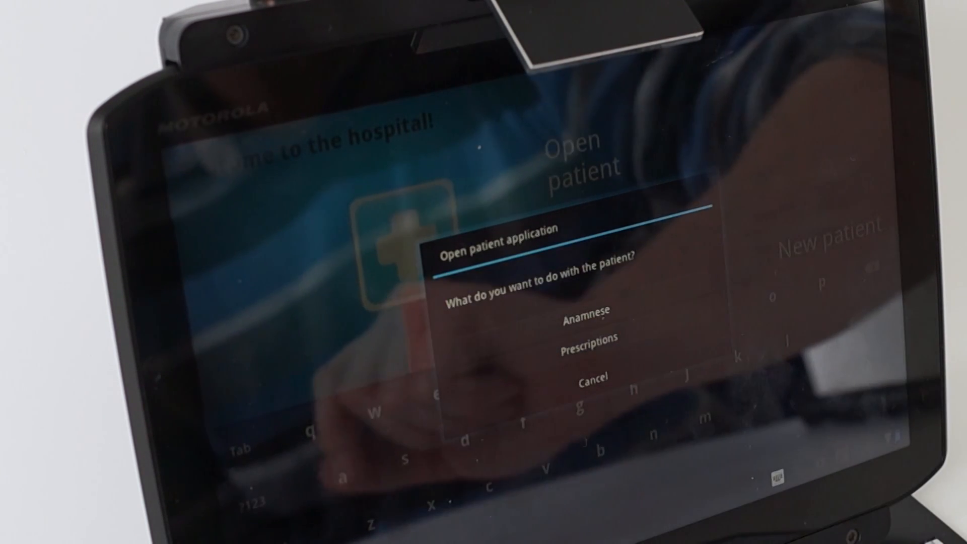
left_click(586, 338)
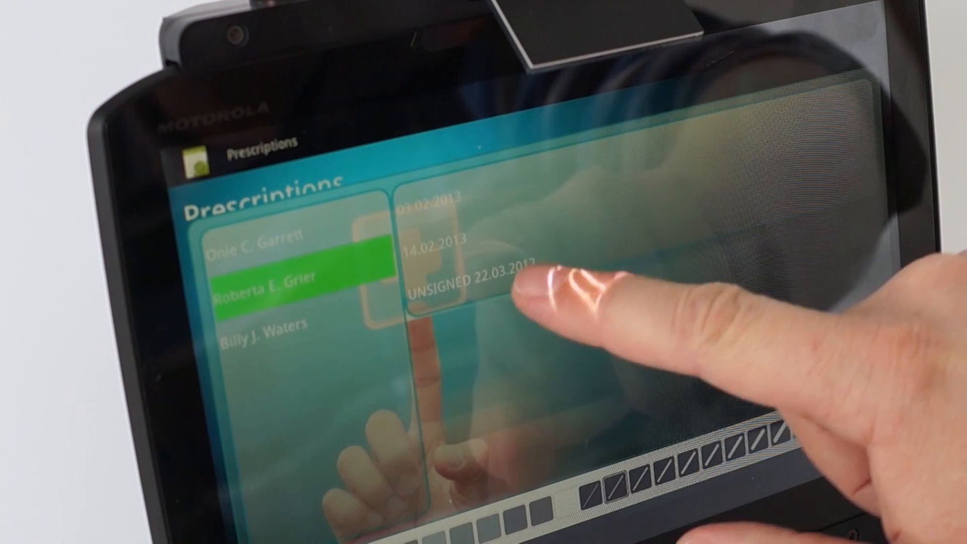